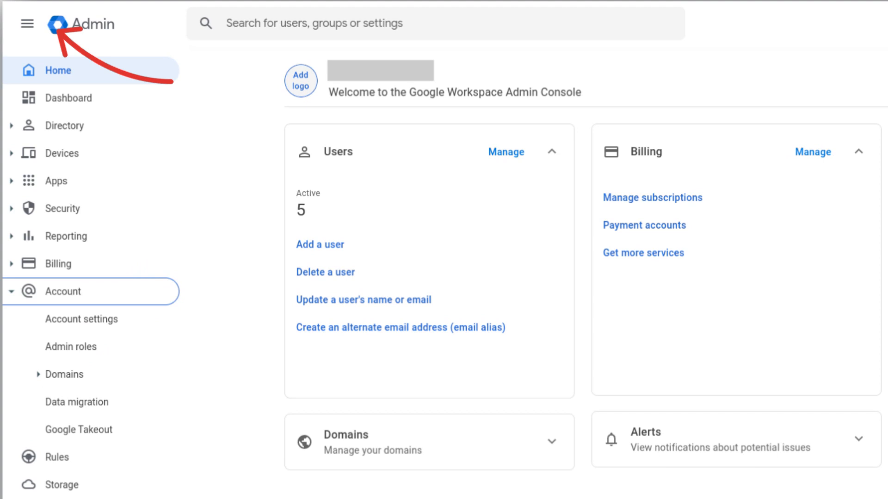
- Go to the Admin roles list from the Account section of the navigation
{"action": "left_click", "coordinate": [71, 347]}
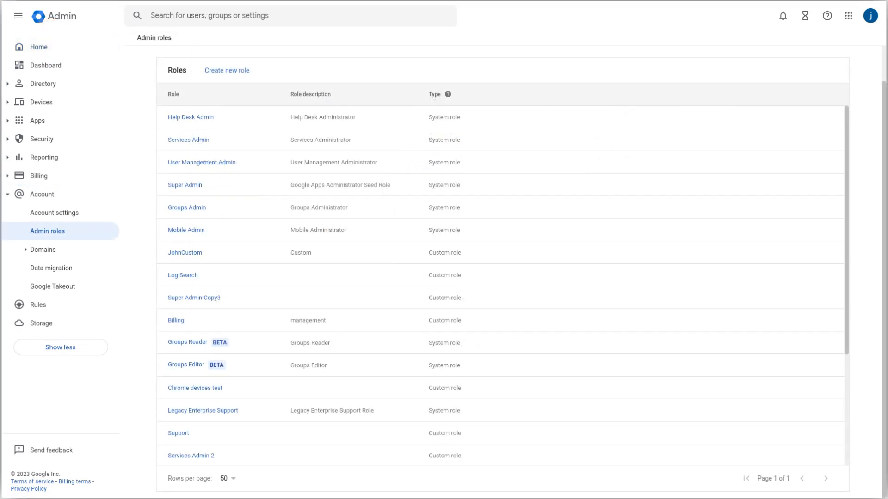
- Open the JohnCustom role and expand its 33-item Privileges panel for editing
{"action": "left_click", "coordinate": [185, 251]}
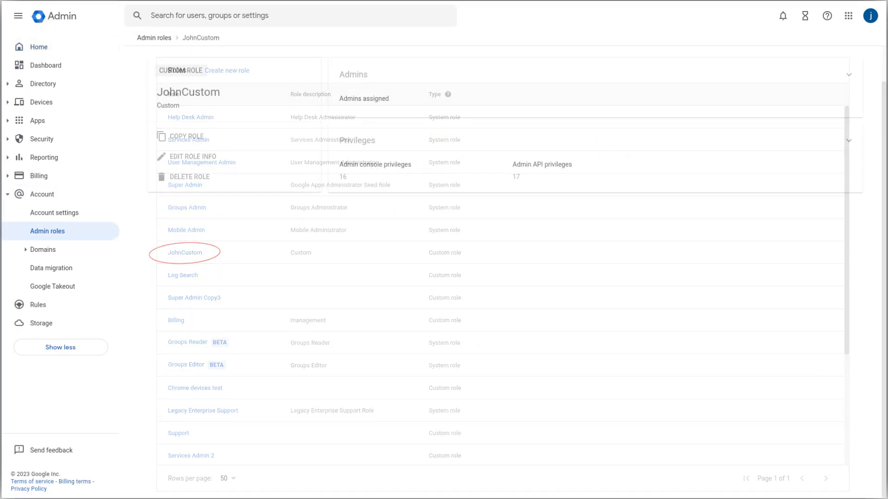
{"action": "left_click", "coordinate": [185, 253]}
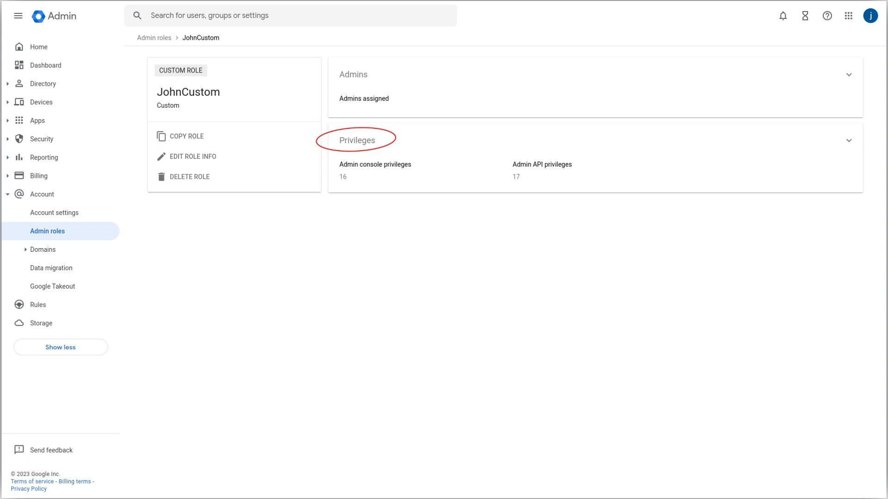
{"action": "left_click", "coordinate": [357, 140]}
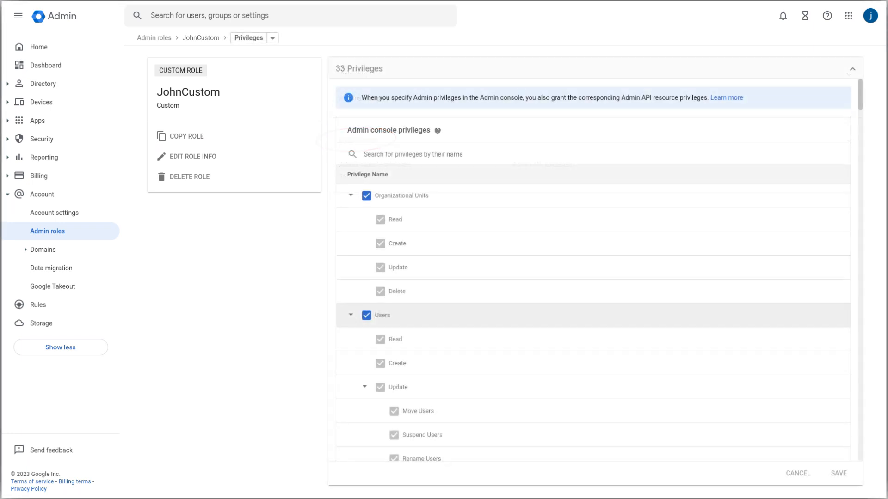